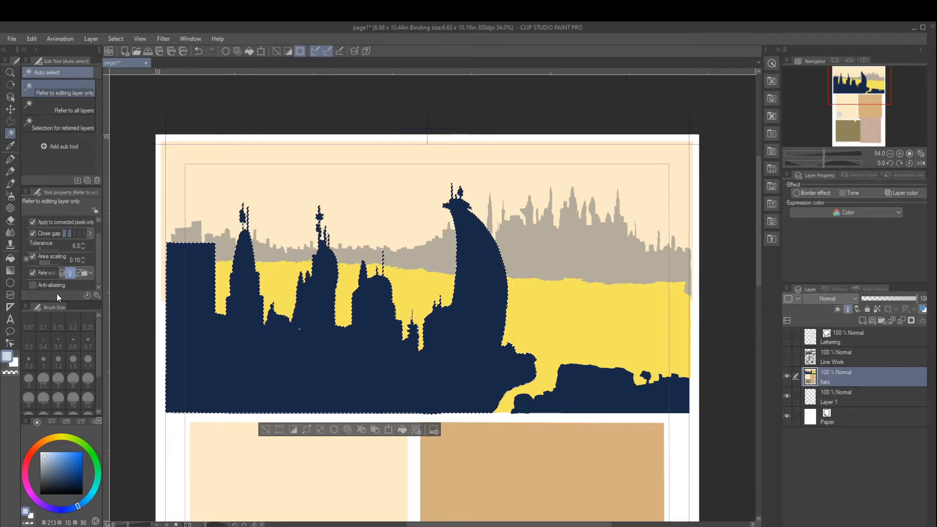
{"action": "mouse_move", "coordinate": [33, 287]}
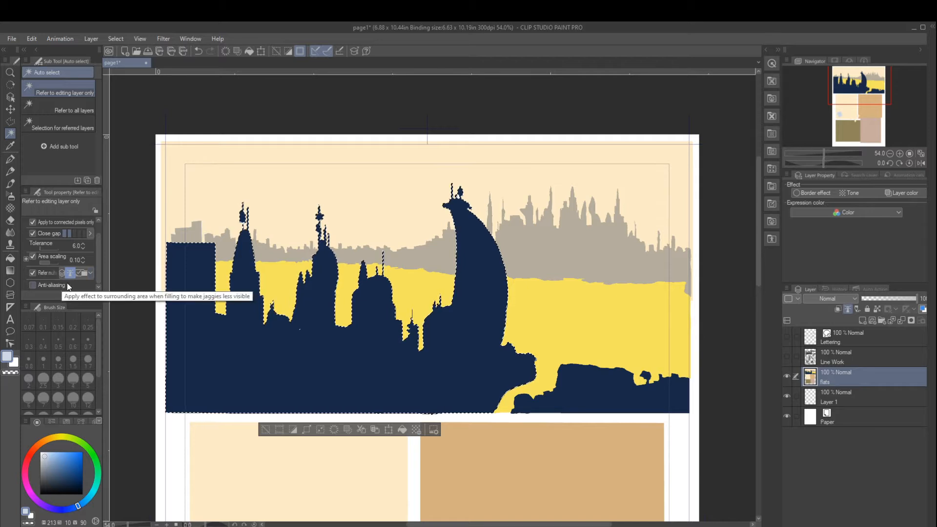
Step: Uncheck Anti-aliasing for the Auto select 'Refer to editing layer only' sub tool
{"action": "left_click", "coordinate": [33, 285]}
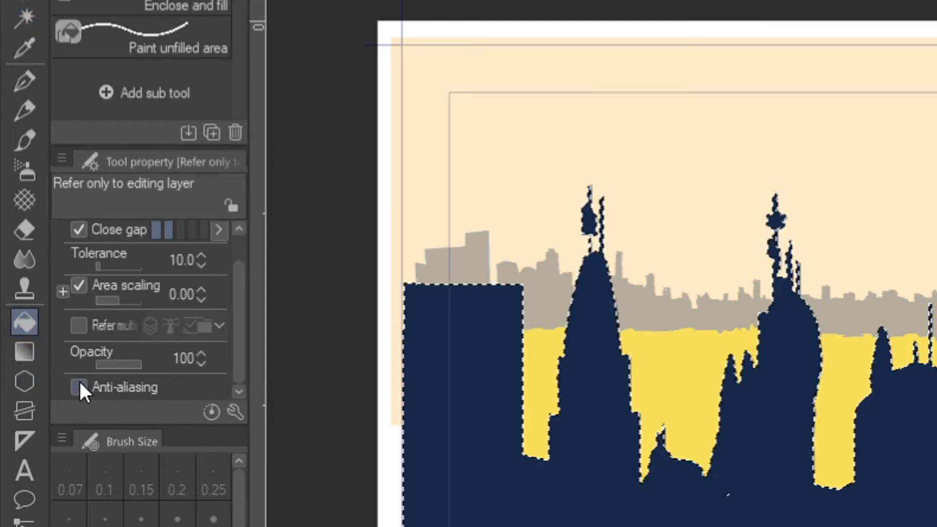
Step: Turn off Anti-aliasing for the Fill sub tool 'Refer only to editing layer'
{"action": "left_click", "coordinate": [24, 18]}
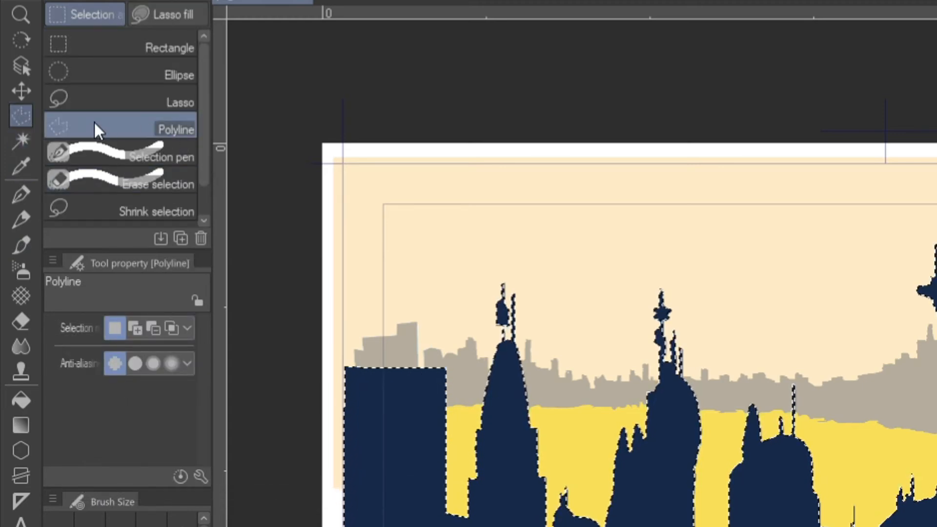
Step: Set Polyline selection anti-aliasing to none after briefly trying a softer level
{"action": "left_click", "coordinate": [133, 363]}
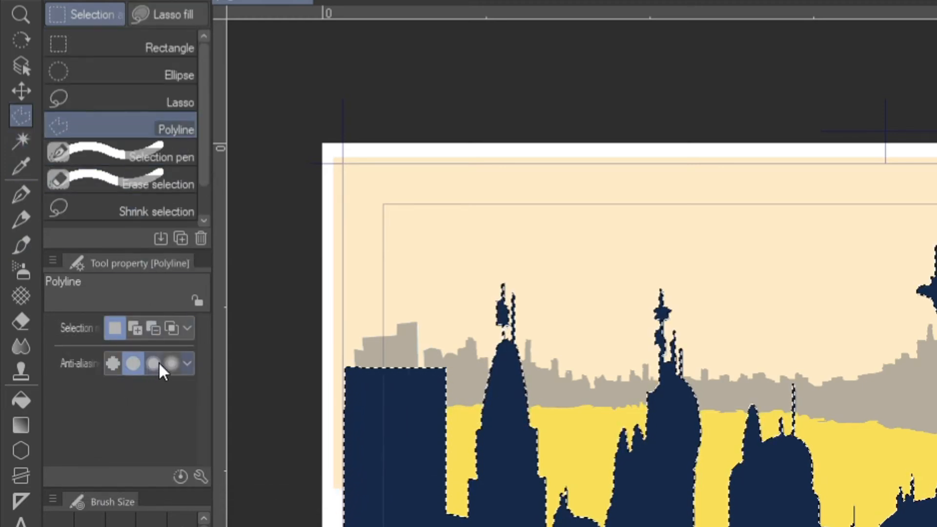
{"action": "left_click", "coordinate": [114, 363]}
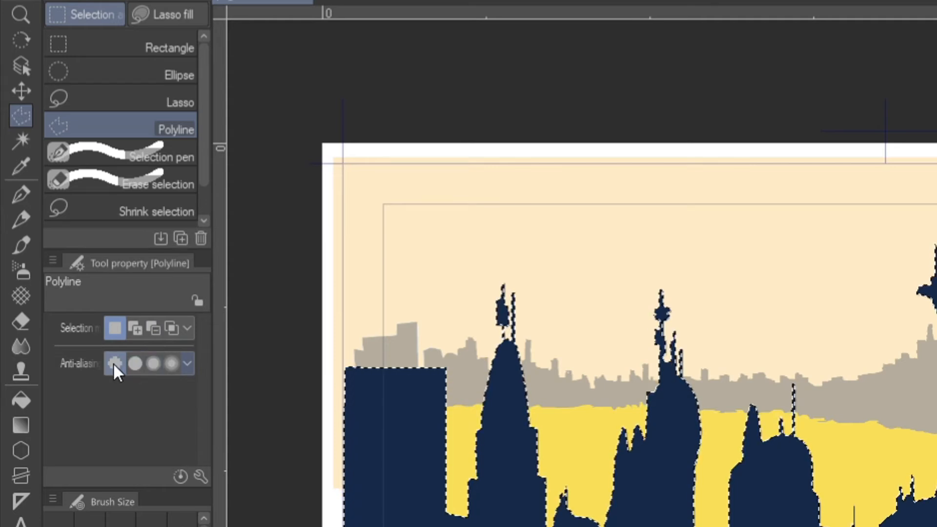